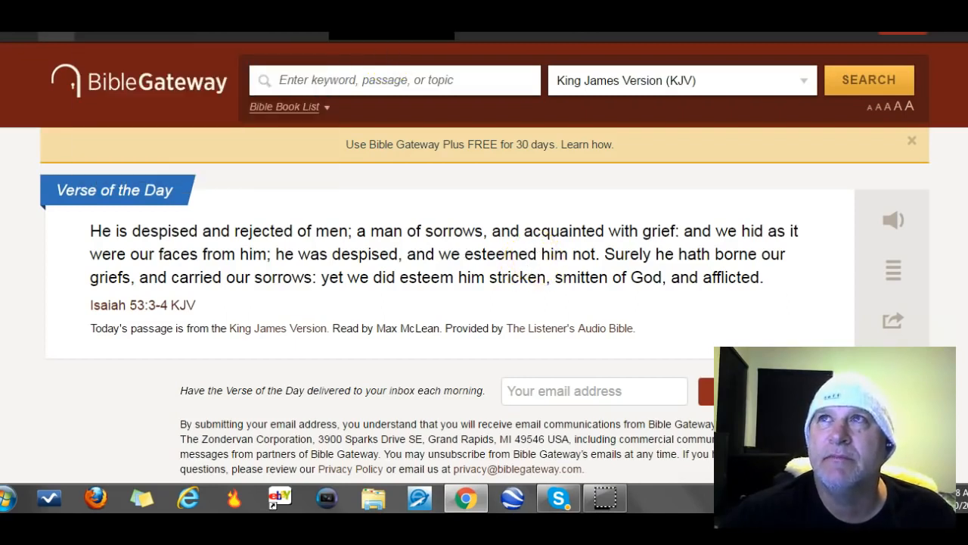
Step: Launch e-Sword from the Windows taskbar while Bible Gateway stays open in Chrome
click(285, 106)
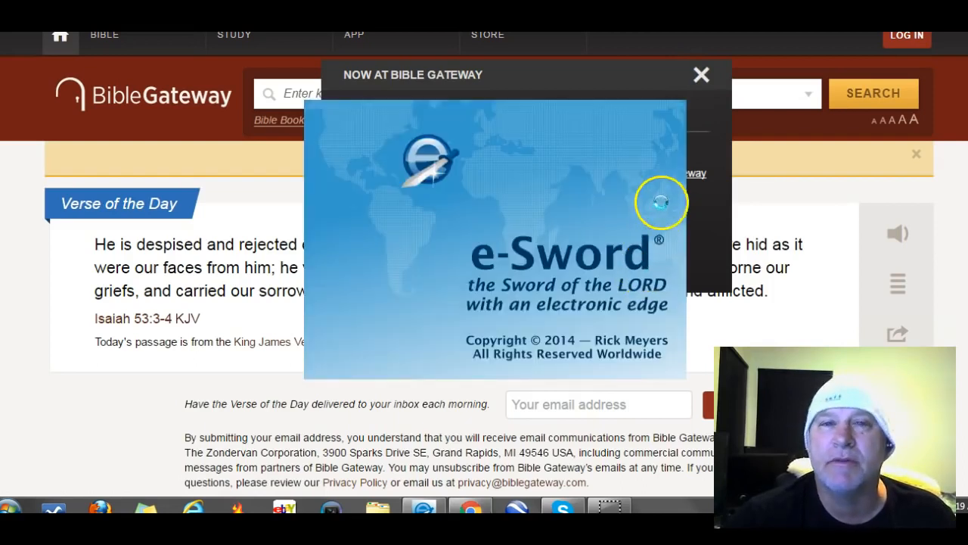
mouse_move(627, 254)
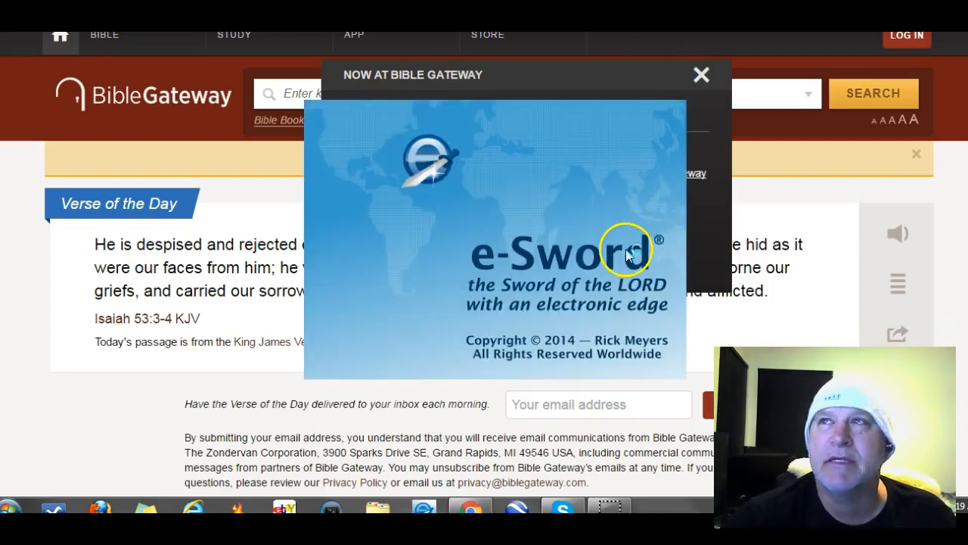
mouse_move(415, 257)
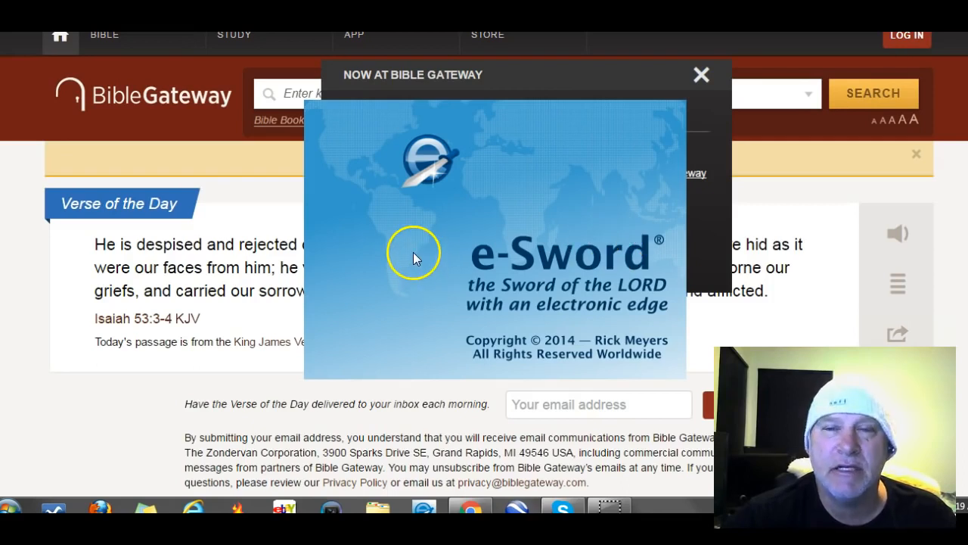
mouse_move(424, 269)
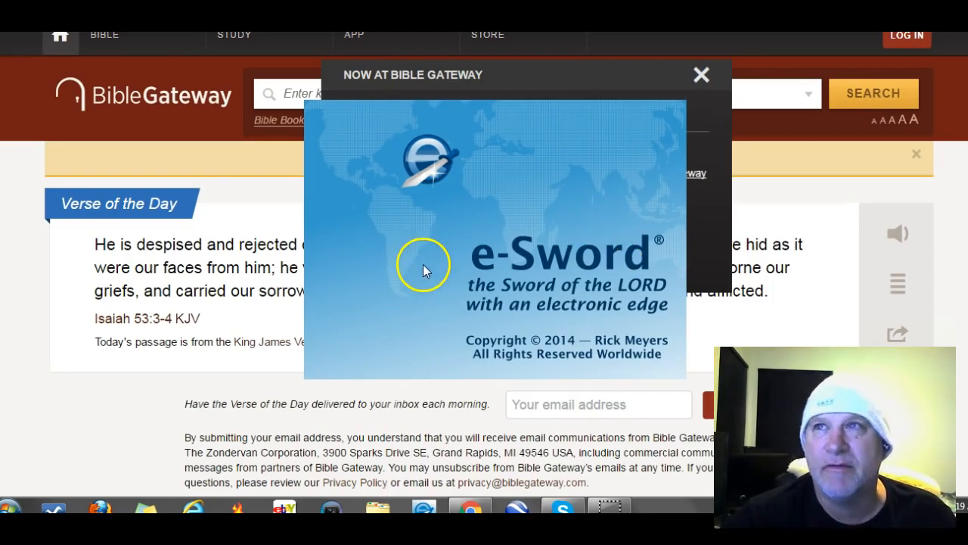
mouse_move(498, 207)
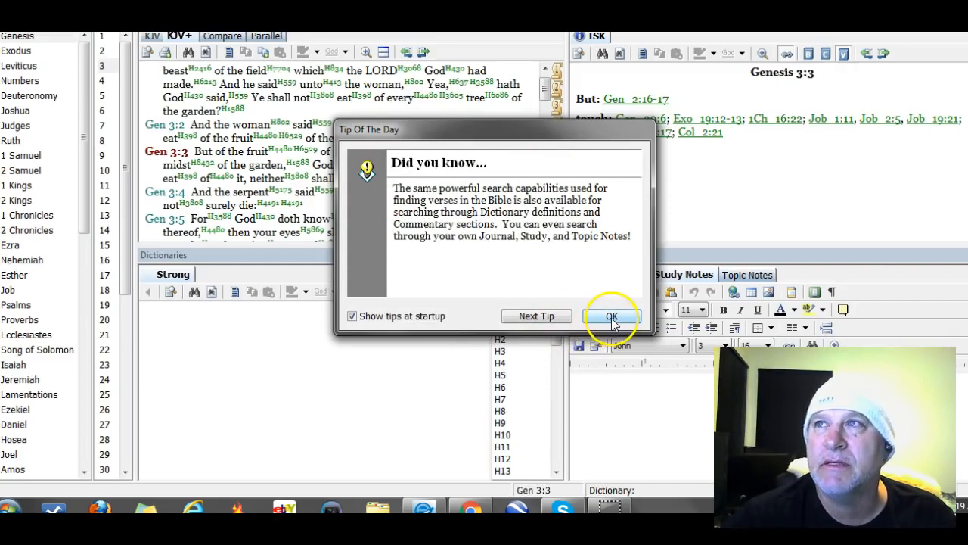
Step: Dismiss the Tip Of The Day dialog to reveal Genesis 3:3 in KJV+
click(612, 317)
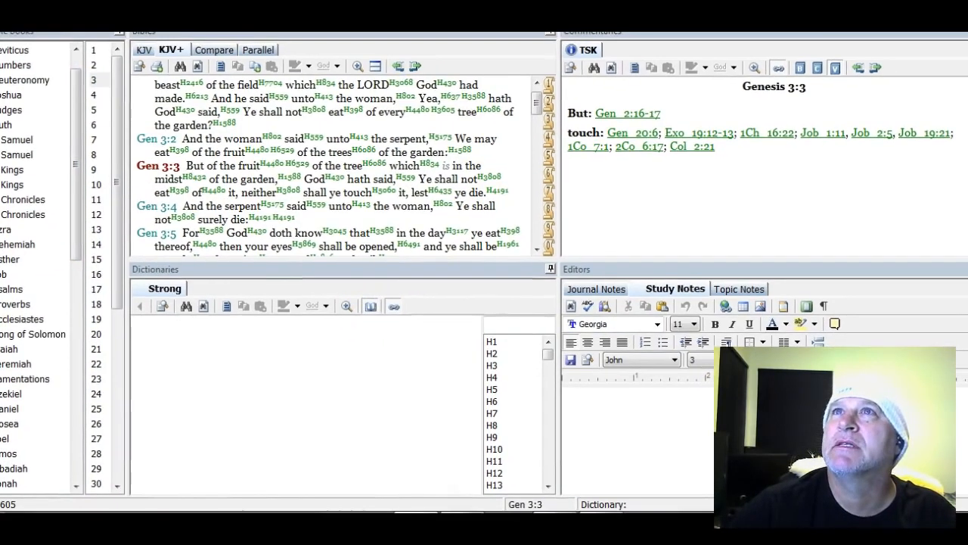
mouse_move(164, 48)
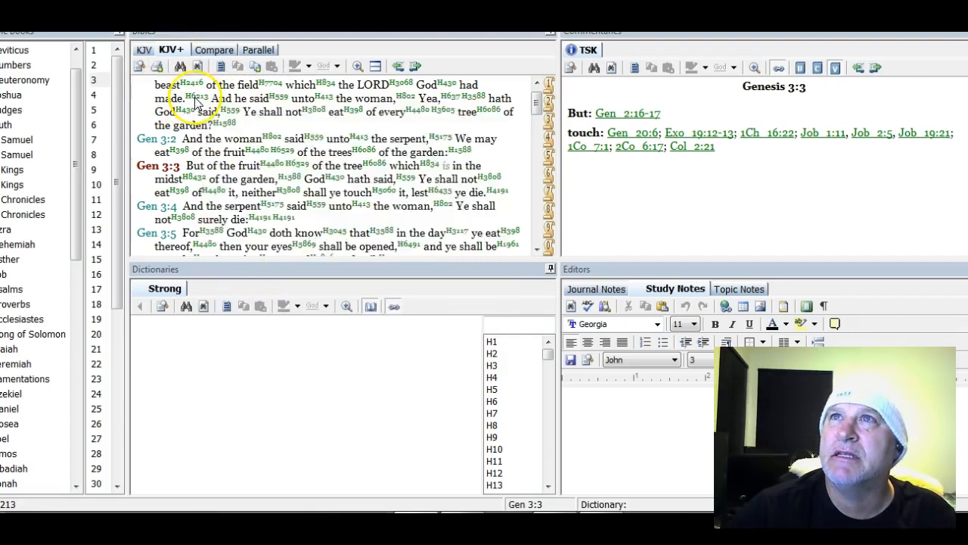
click(191, 98)
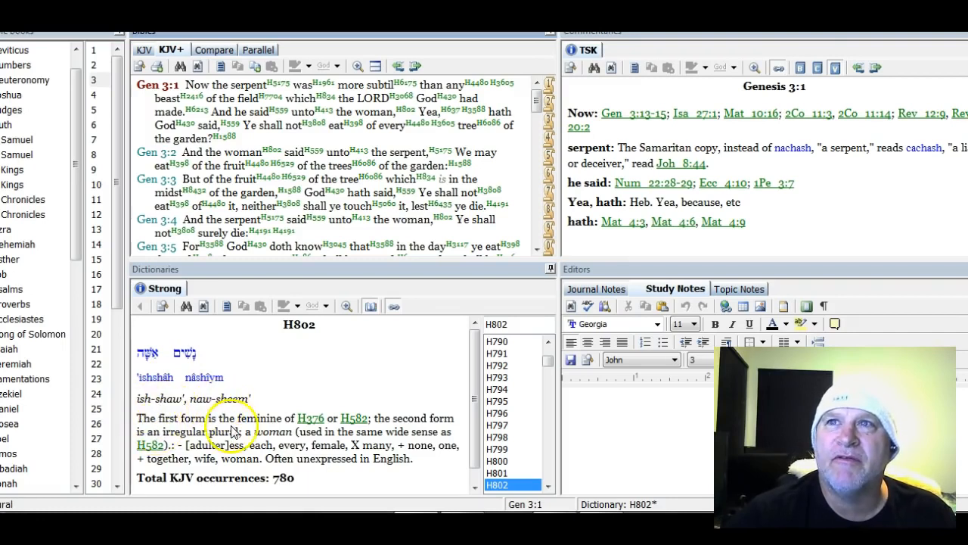
mouse_move(360, 433)
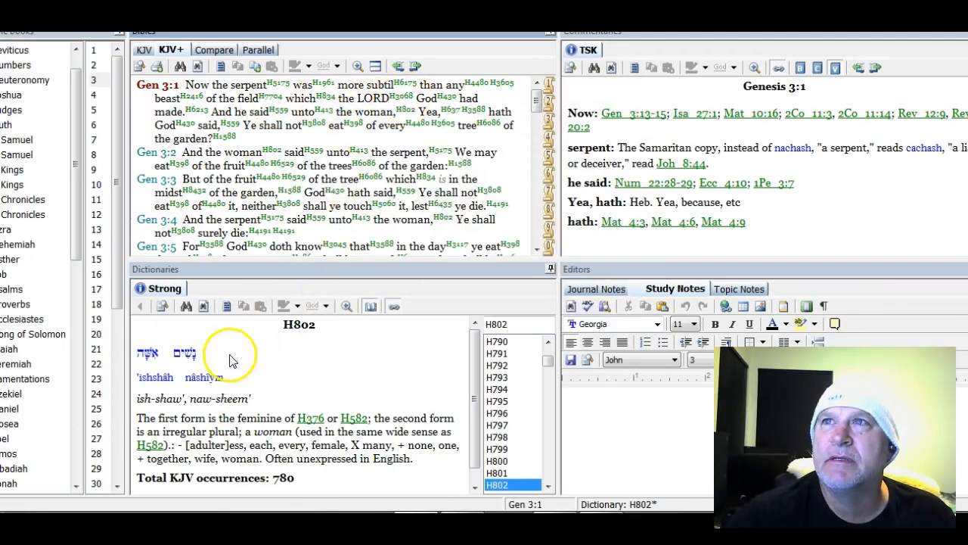
scroll(down, 3)
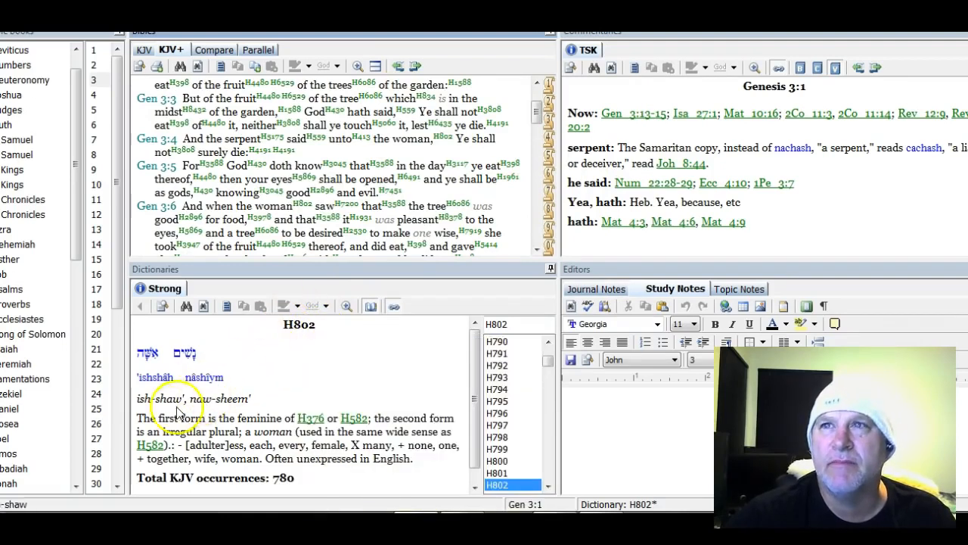
mouse_move(286, 403)
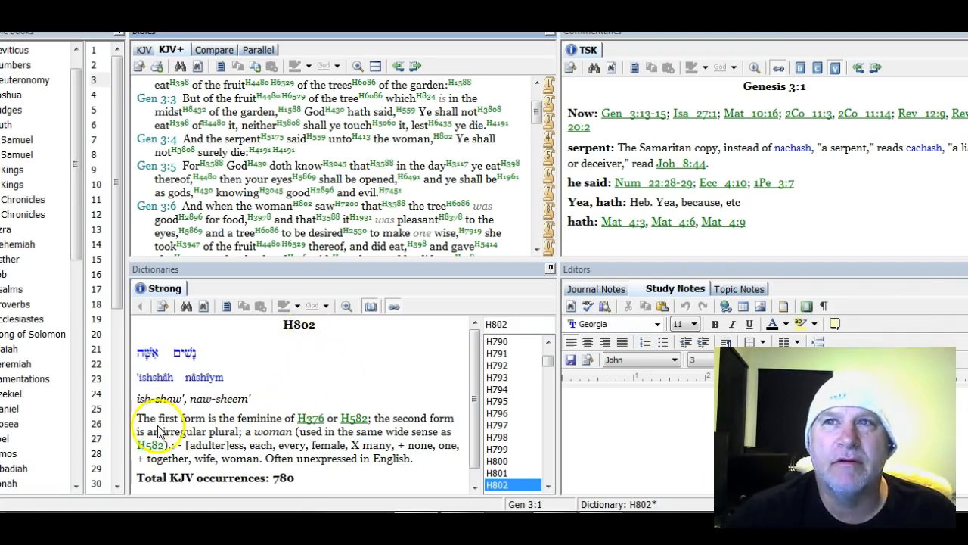
mouse_move(280, 409)
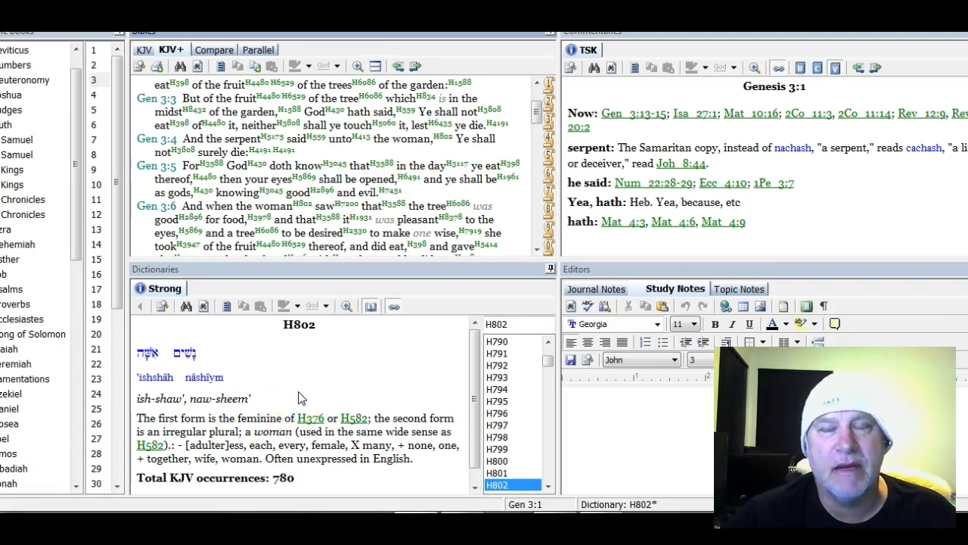
scroll(down, 3)
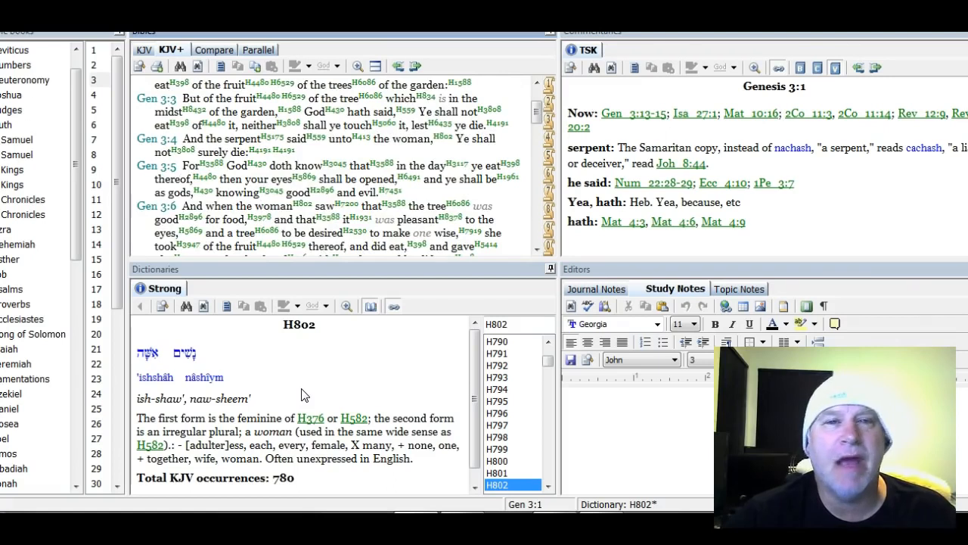
mouse_move(309, 390)
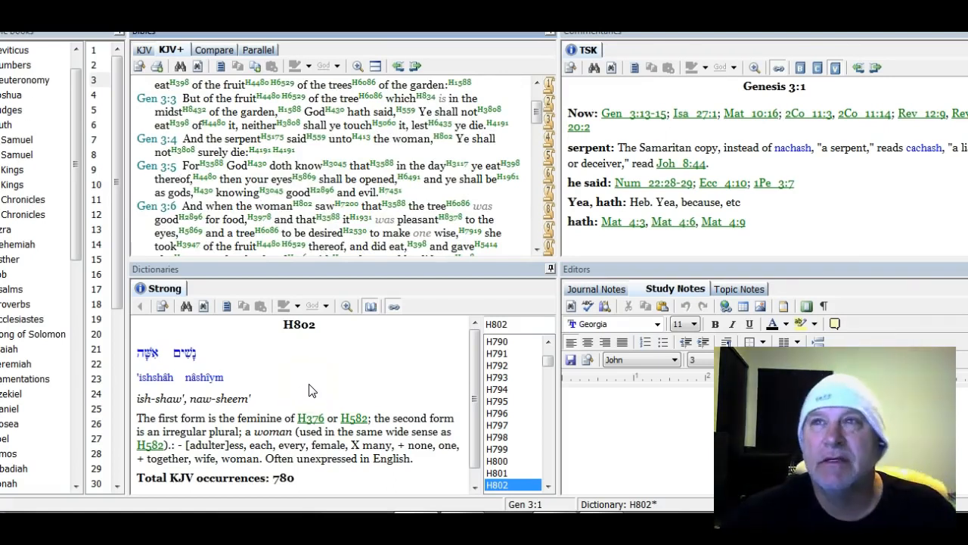